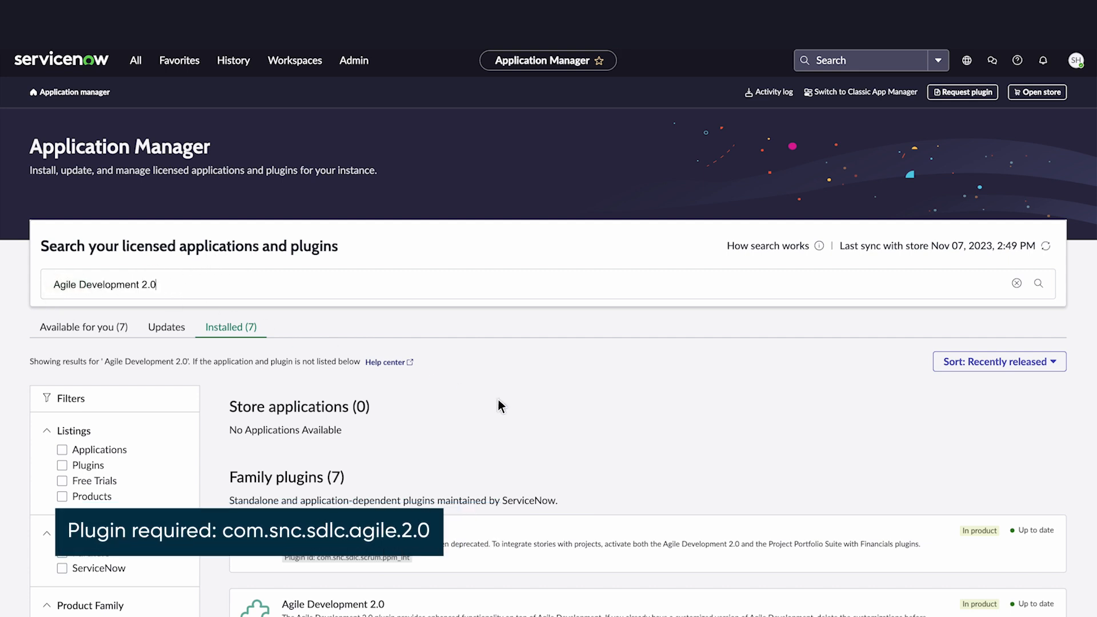
# Step: Scroll Application Manager to confirm the Agile Development 2.0 plugin is installed
pyautogui.scroll(-3)
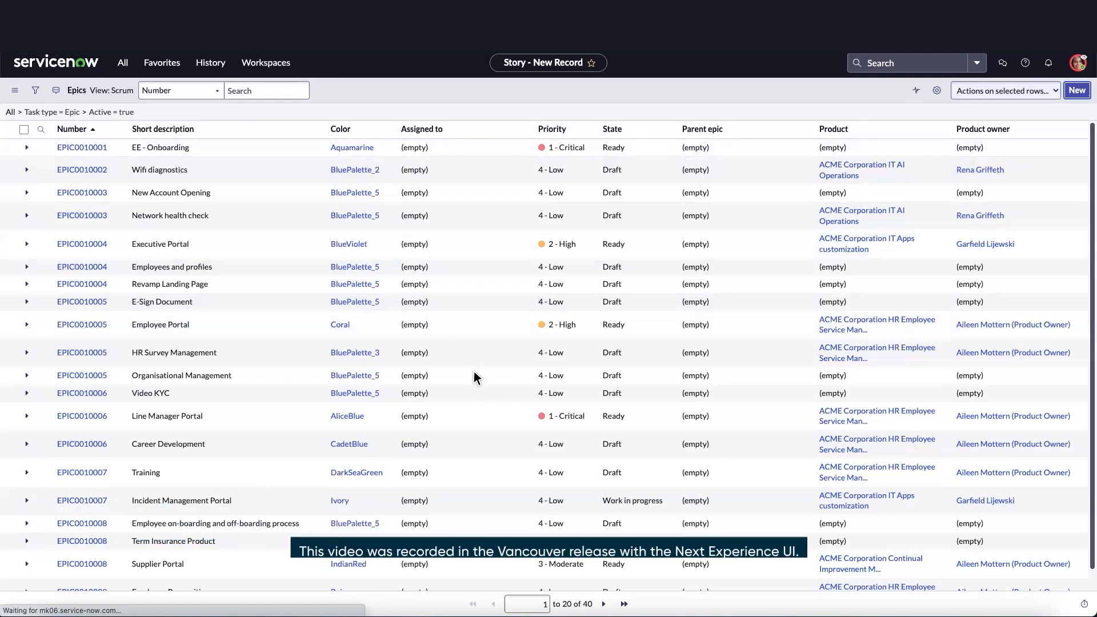
# Step: Create the epic 'Employee profiles' for product ACME Corporation Employee Portal
pyautogui.click(1077, 89)
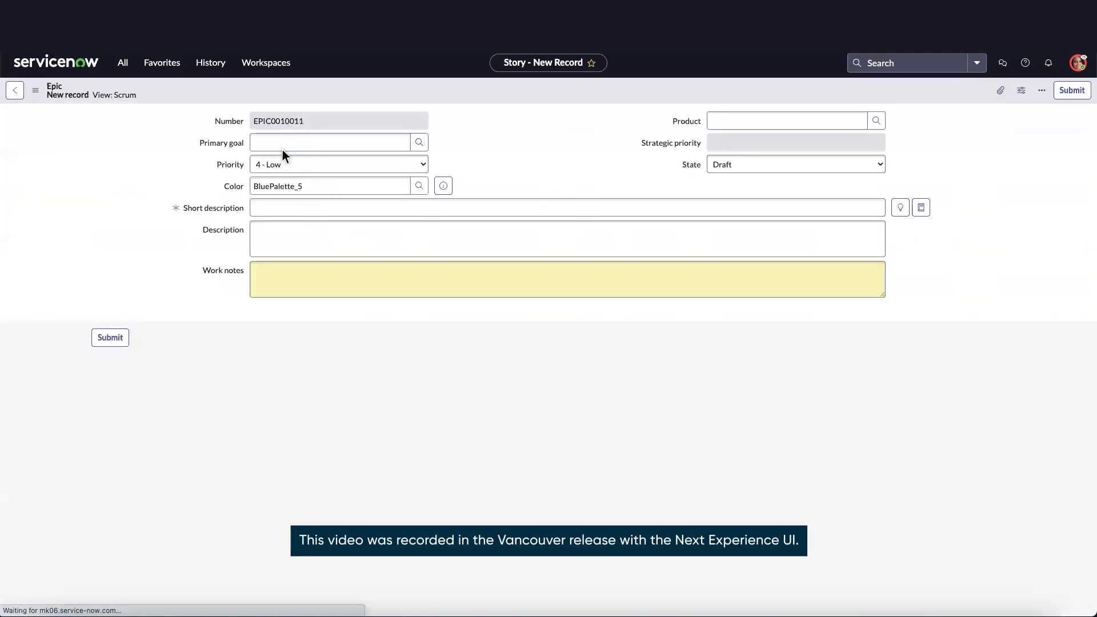
pyautogui.write('Employee profiles')
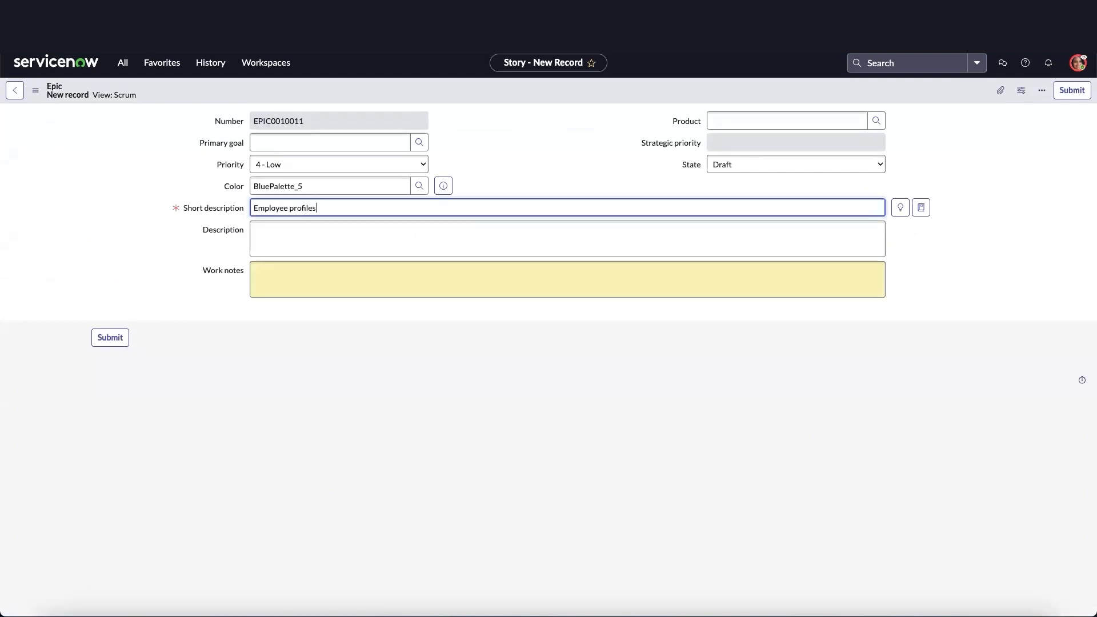
pyautogui.click(787, 120)
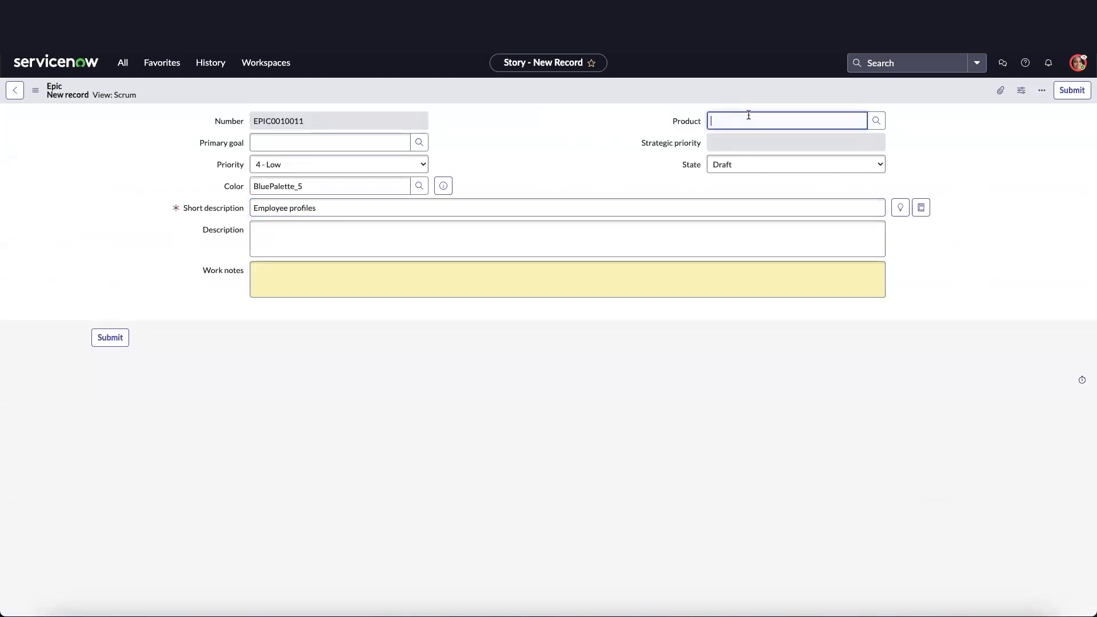
pyautogui.write('*employee')
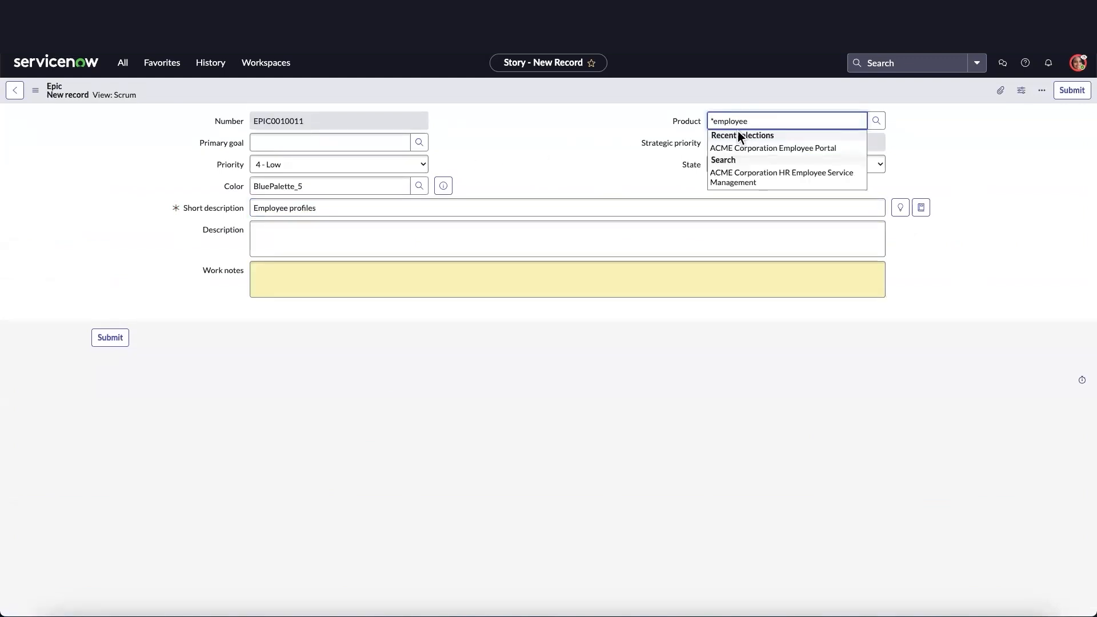
pyautogui.click(772, 147)
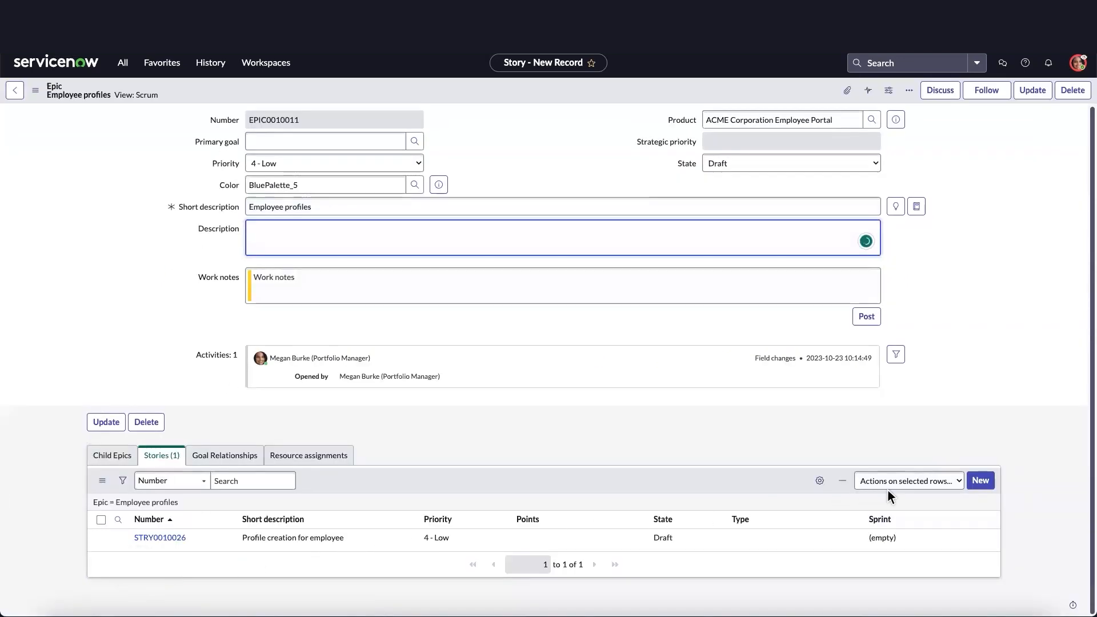
# Step: Add the story 'Activate or deactivate notifications for employee profile' to the epic
pyautogui.click(980, 480)
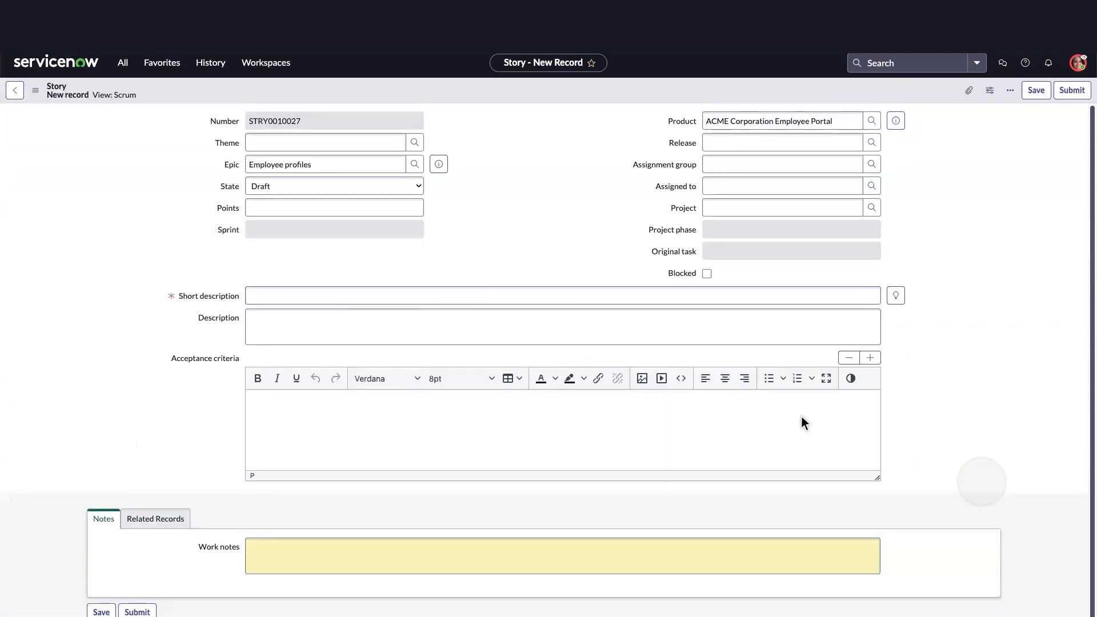
pyautogui.write('Activate or deactivate notifications for employee profile')
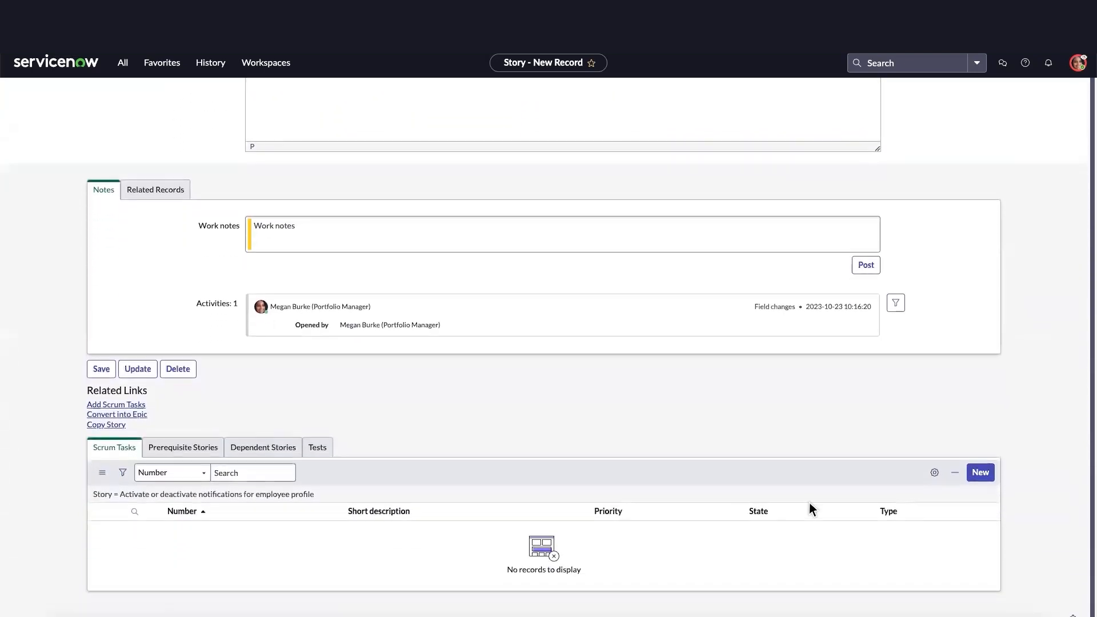
pyautogui.click(979, 473)
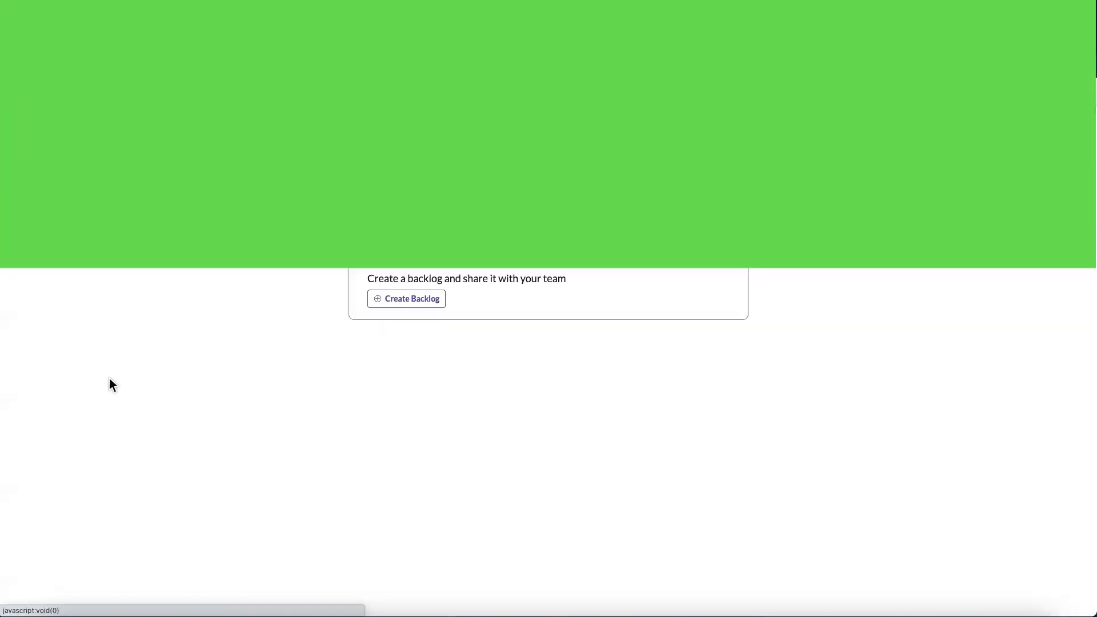
# Step: Create backlog 'release AB backlog' filtered on Product ACME Corporation Employee Portal
pyautogui.click(412, 299)
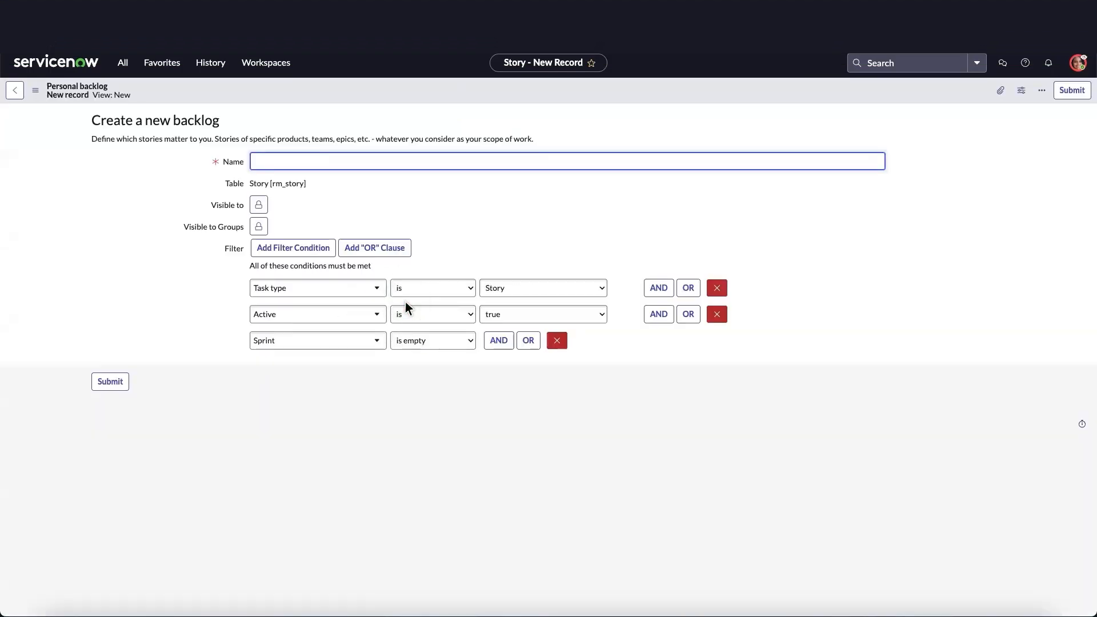
pyautogui.write('release AB backlog')
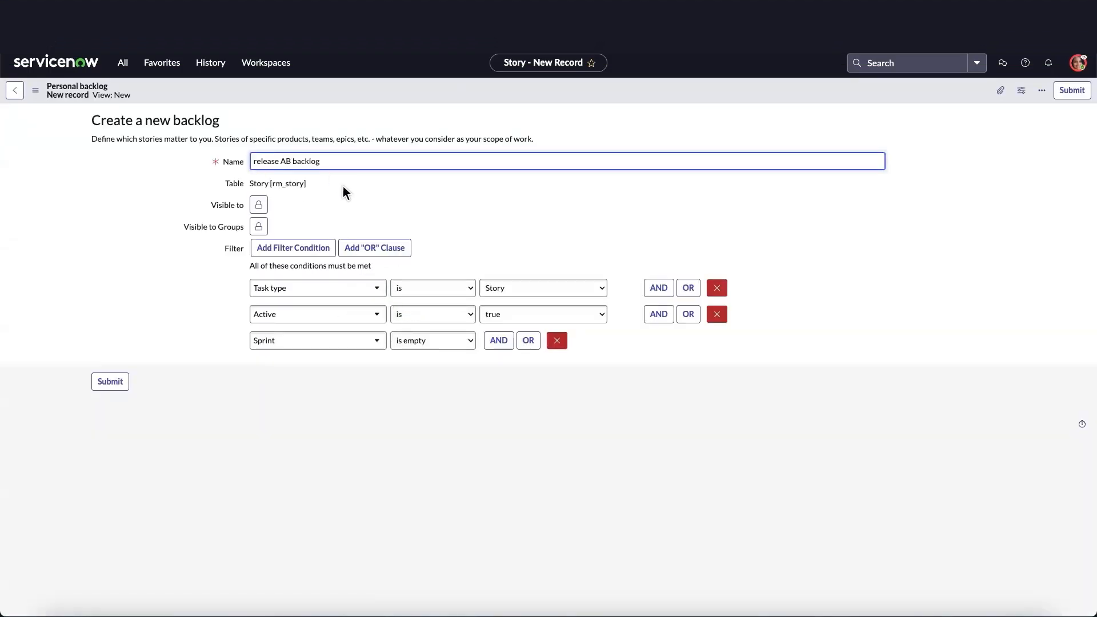
pyautogui.click(498, 340)
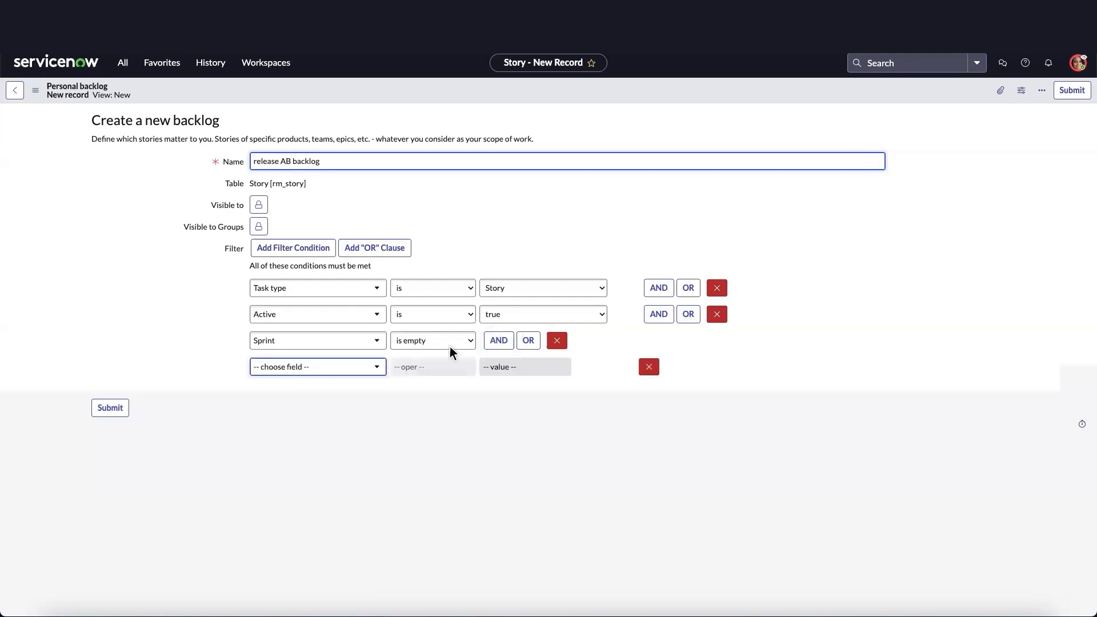
pyautogui.write('product')
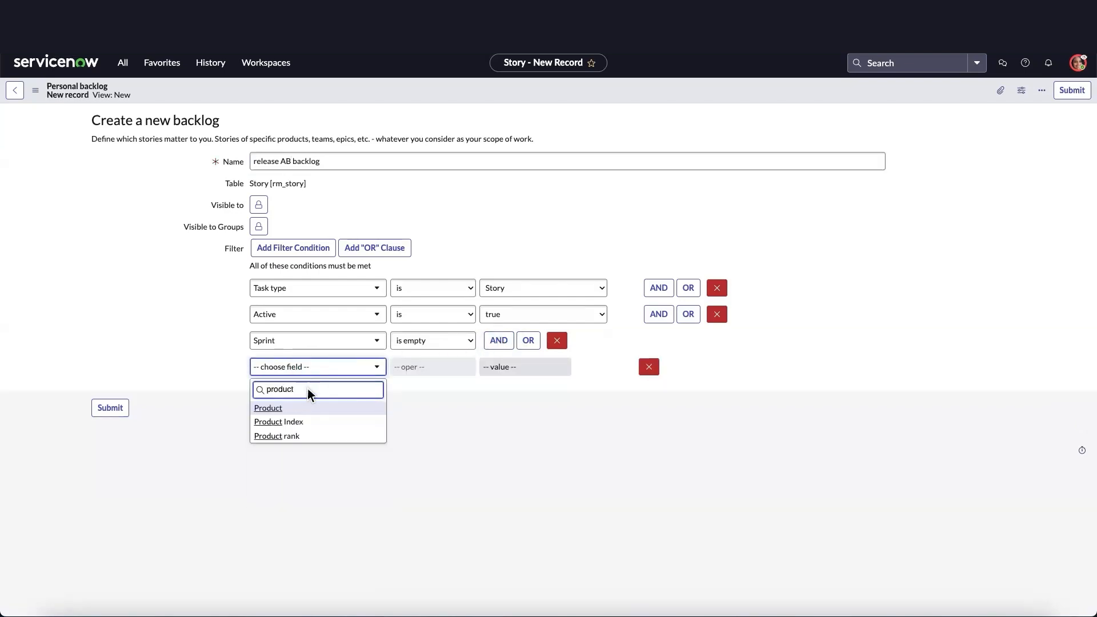
pyautogui.click(268, 408)
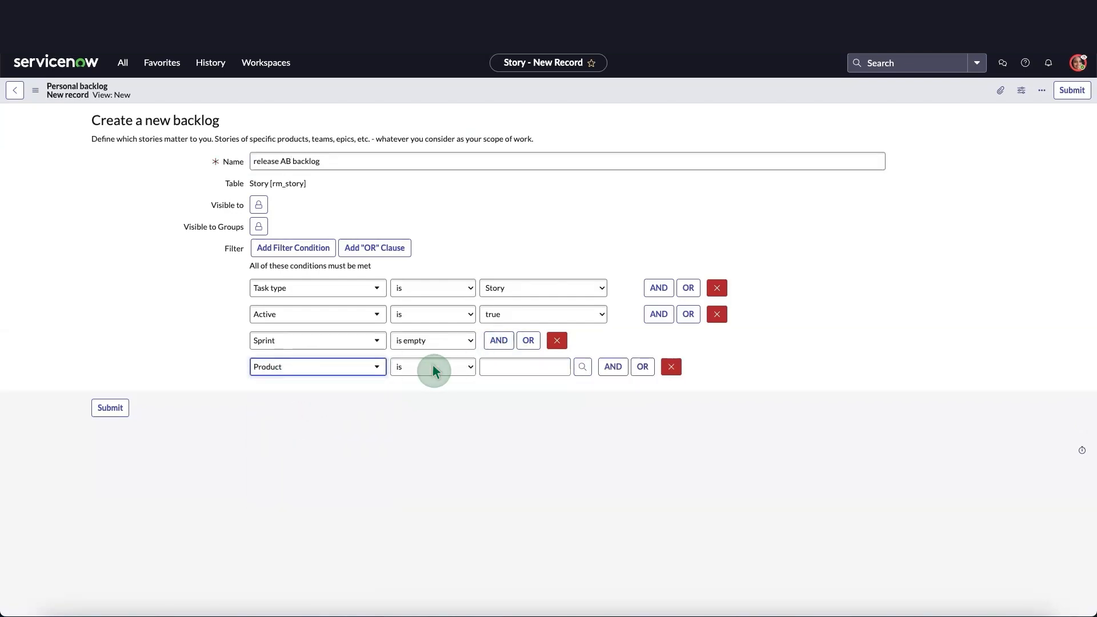
pyautogui.write('*employee')
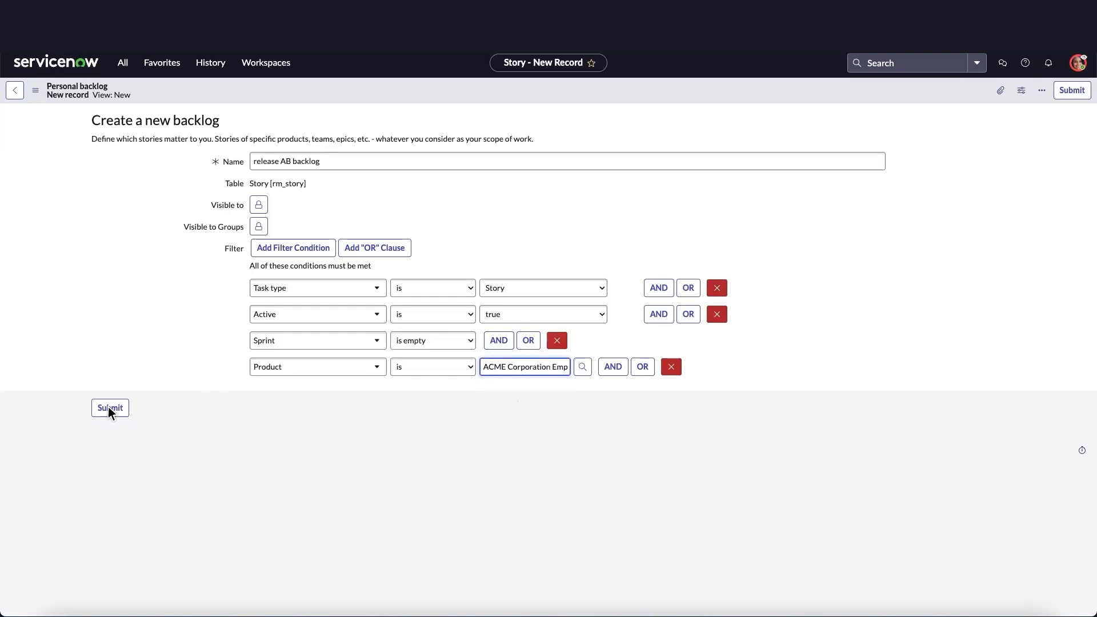
pyautogui.click(109, 408)
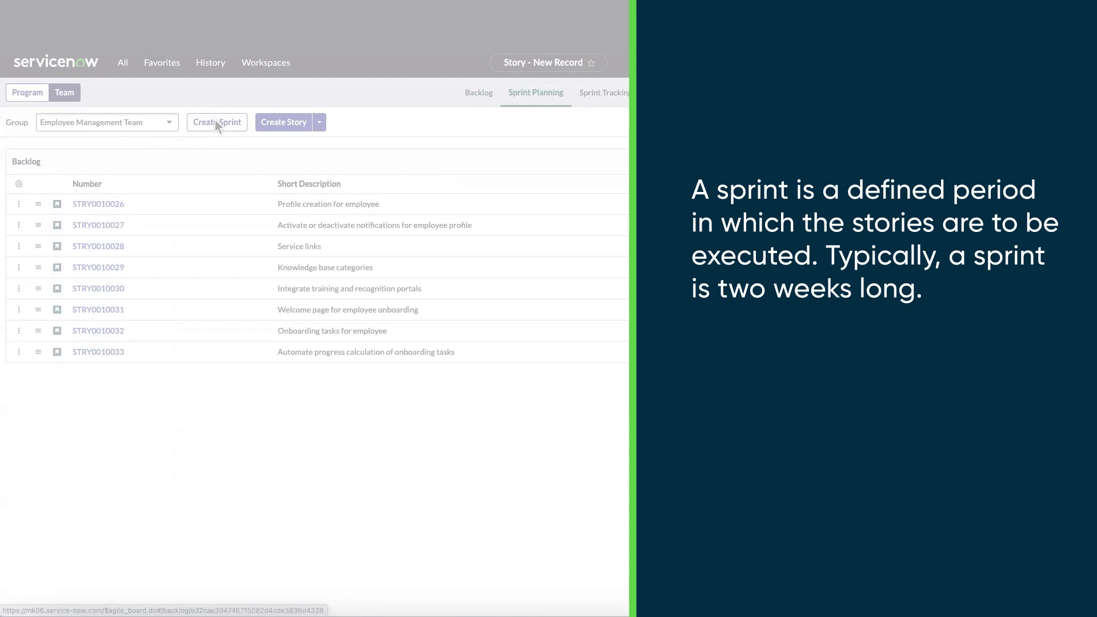
# Step: Create Emp Mgmt team Sprint 301 ending November 3, then Sprint 302
pyautogui.click(216, 122)
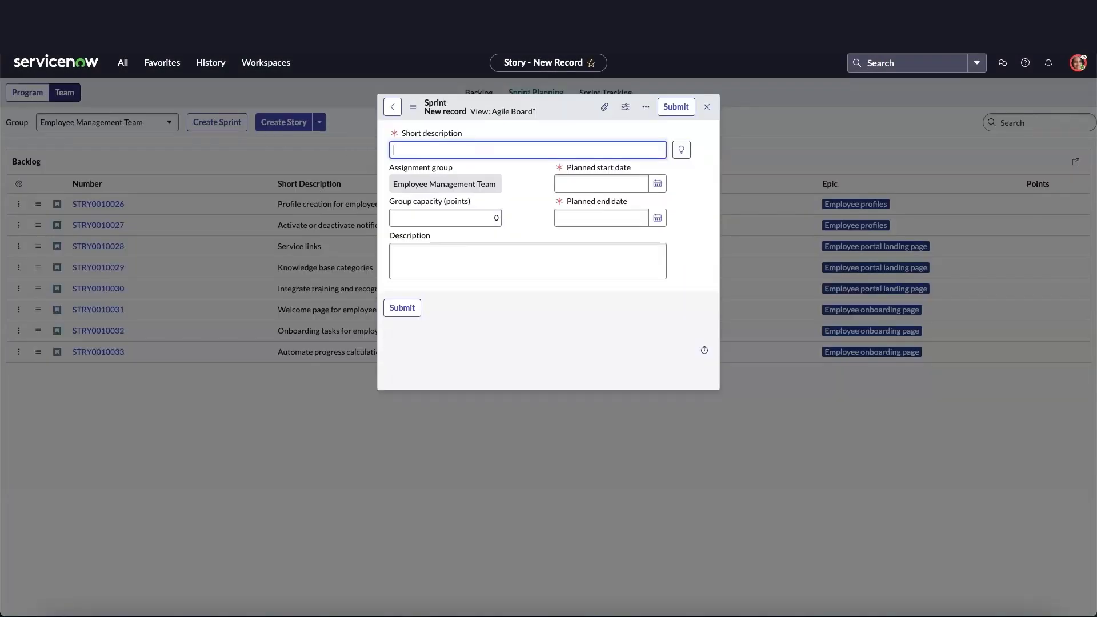
pyautogui.write('Emp Mgmt team Sprint 301')
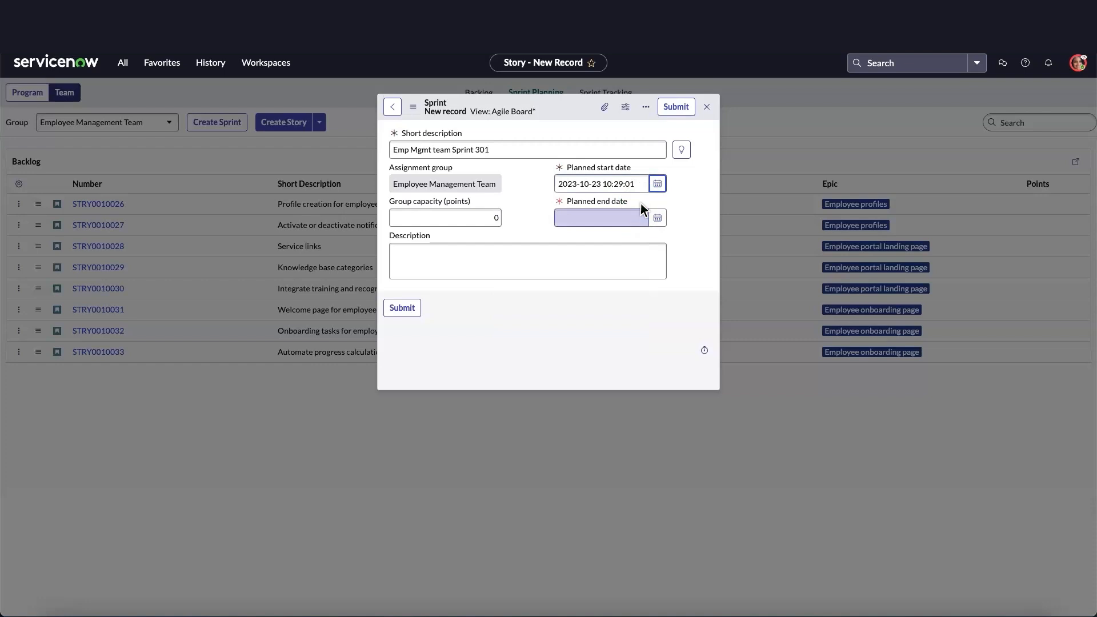
pyautogui.click(657, 218)
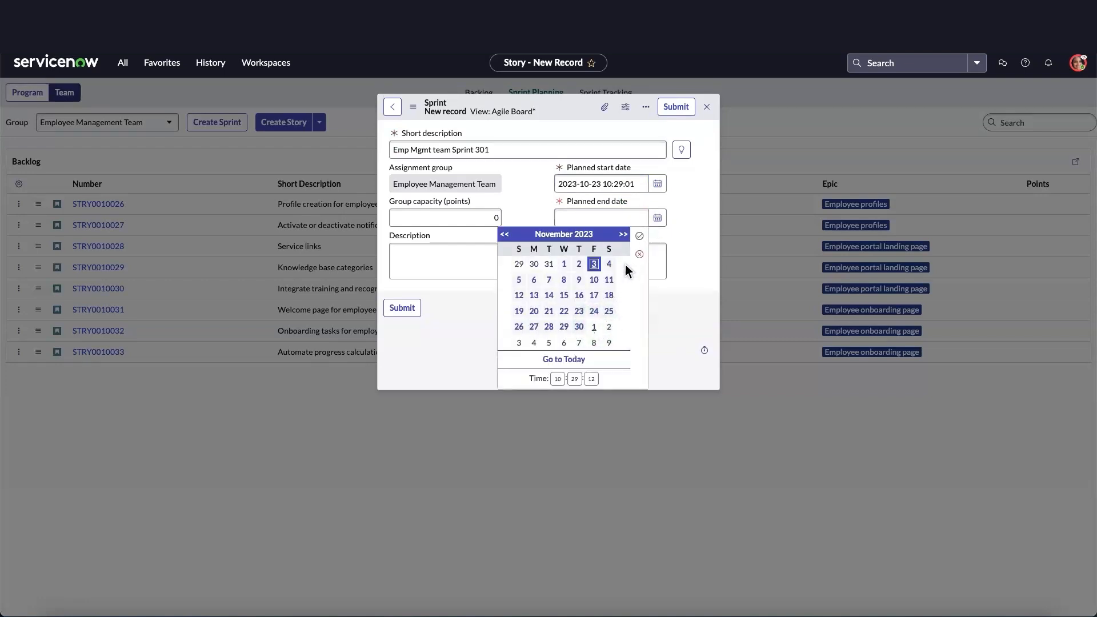
pyautogui.click(593, 264)
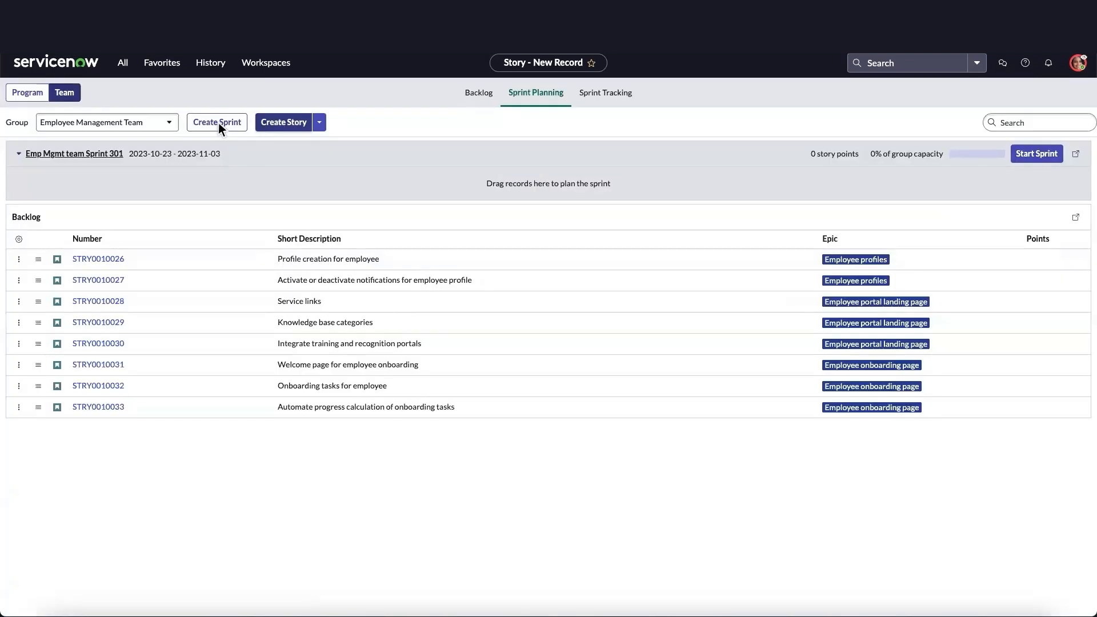
pyautogui.click(216, 122)
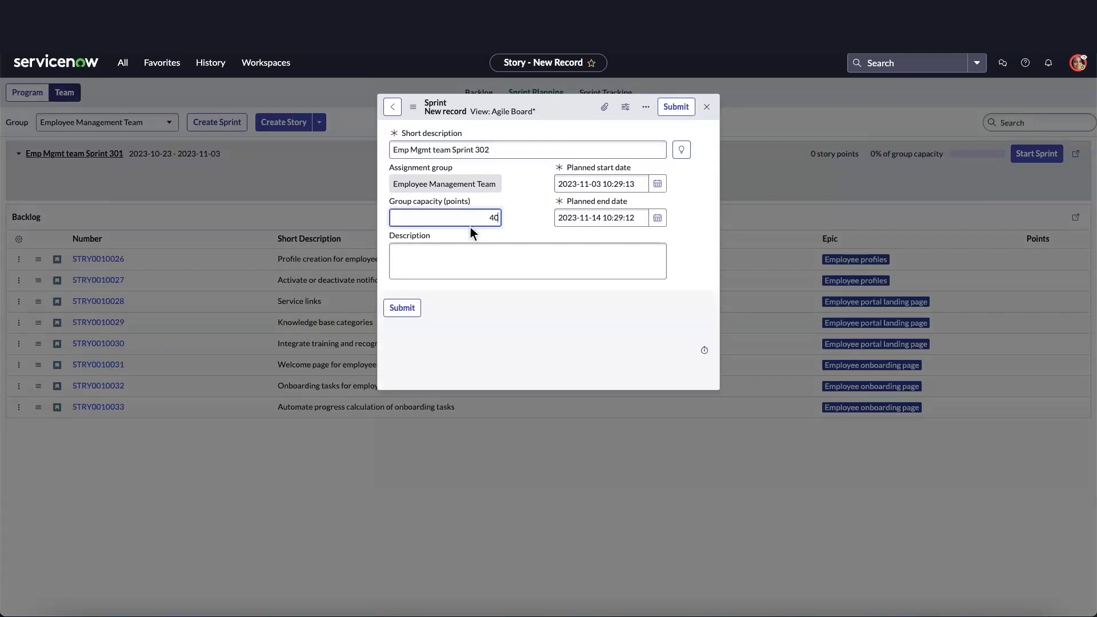
pyautogui.click(402, 307)
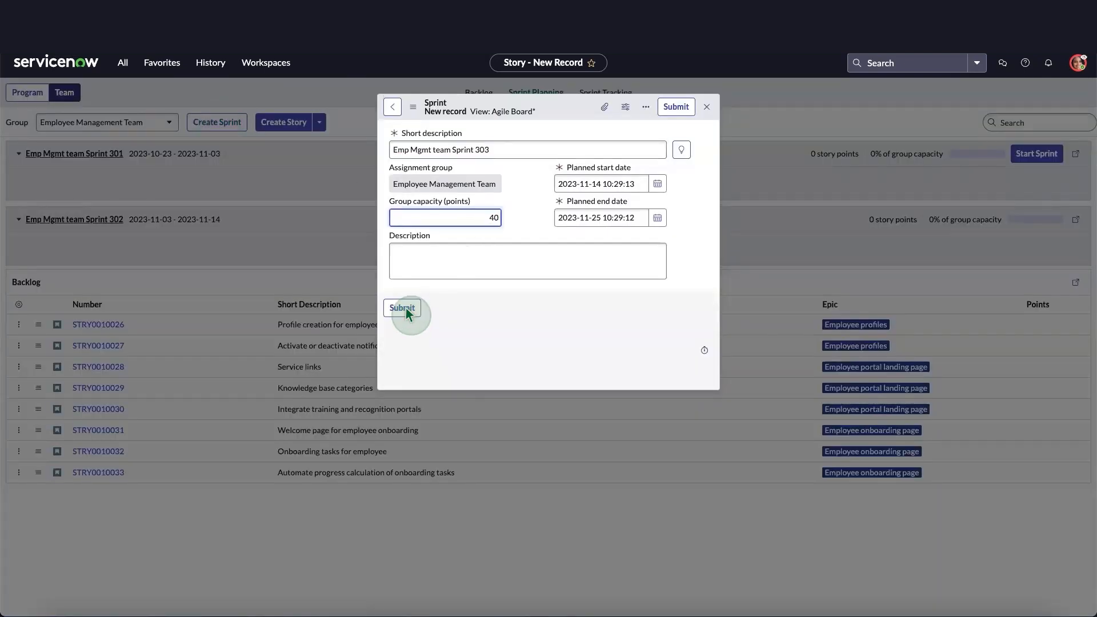
# Step: Submit Emp Mgmt team Sprint 303 to the planning board
pyautogui.click(402, 308)
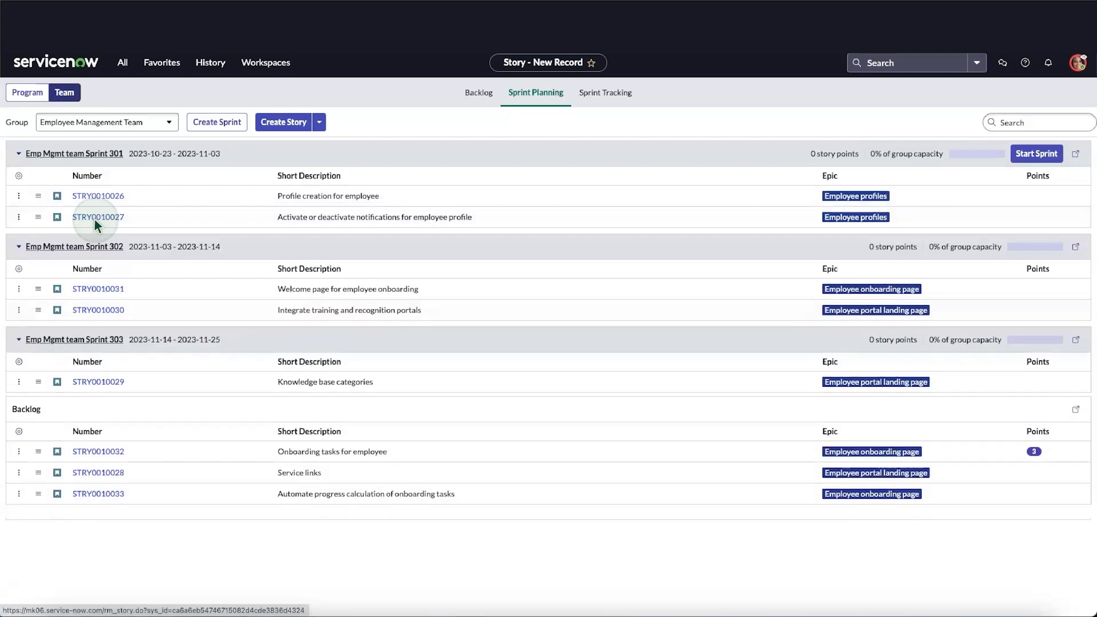
# Step: Set story points on STRY0010027 (5), STRY0010031 (8) and Knowledge base categories (3)
pyautogui.click(98, 216)
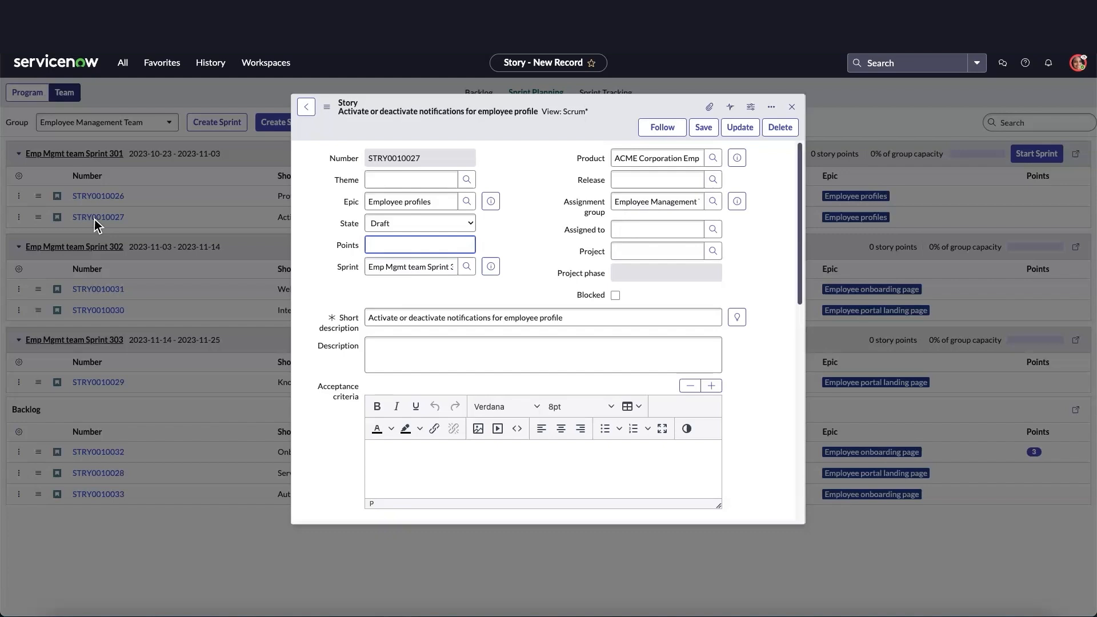
pyautogui.write('5')
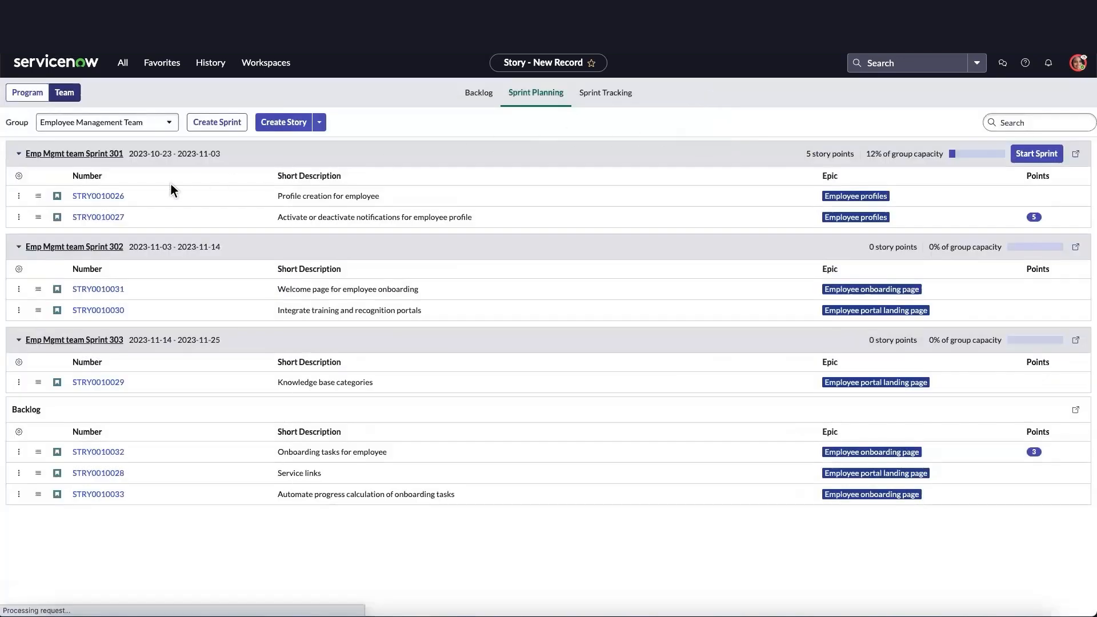
pyautogui.click(97, 290)
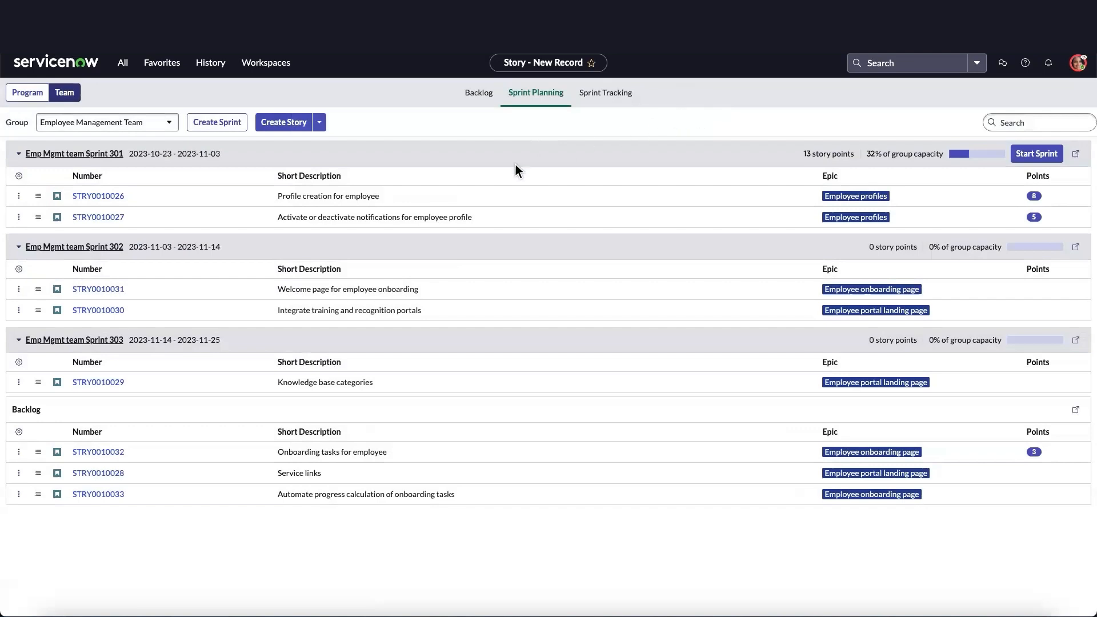
pyautogui.click(98, 290)
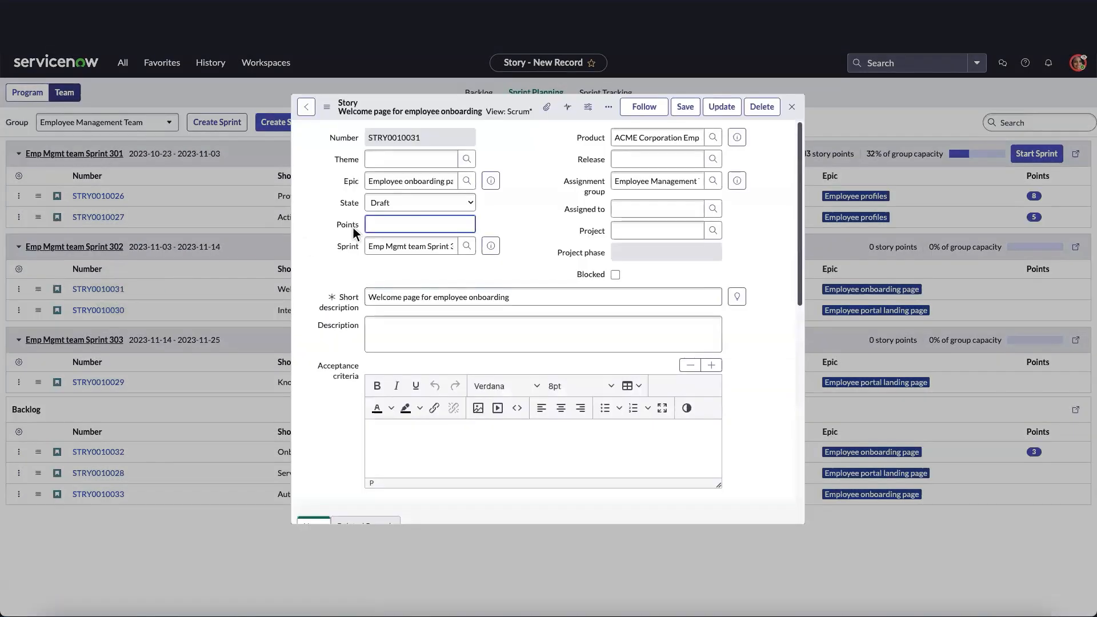
pyautogui.click(791, 106)
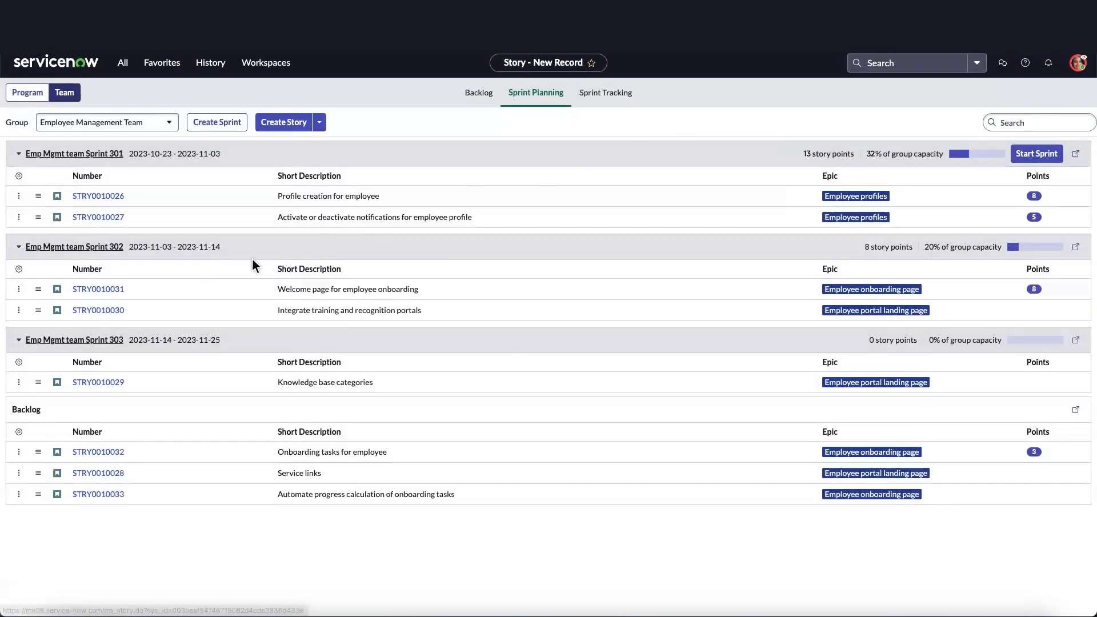
pyautogui.click(98, 310)
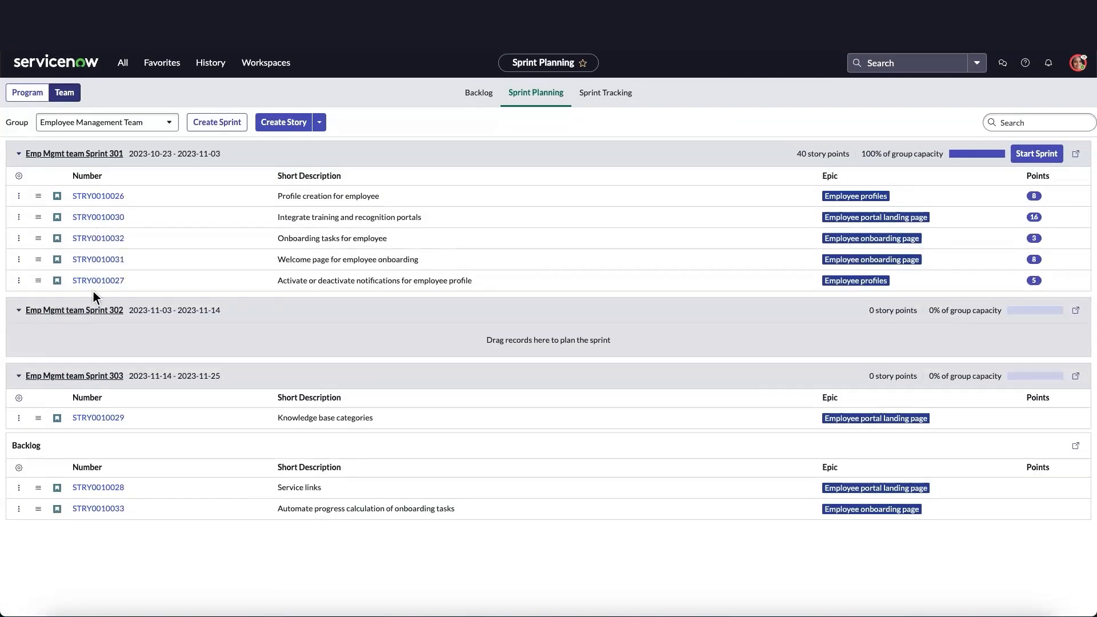
pyautogui.click(98, 418)
pyautogui.write('3')
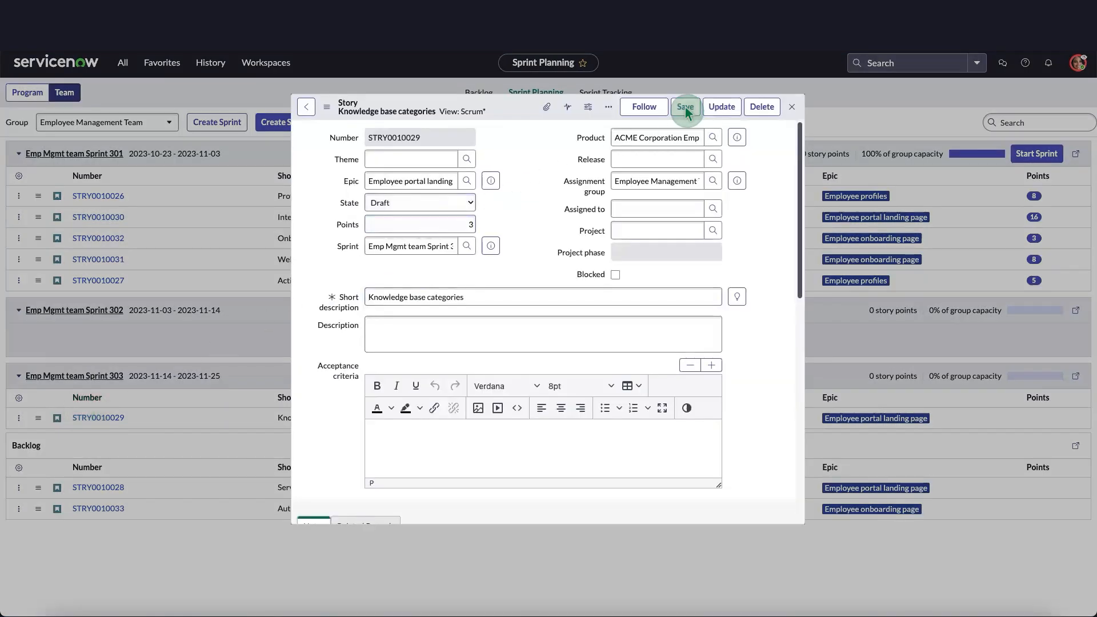
pyautogui.click(686, 107)
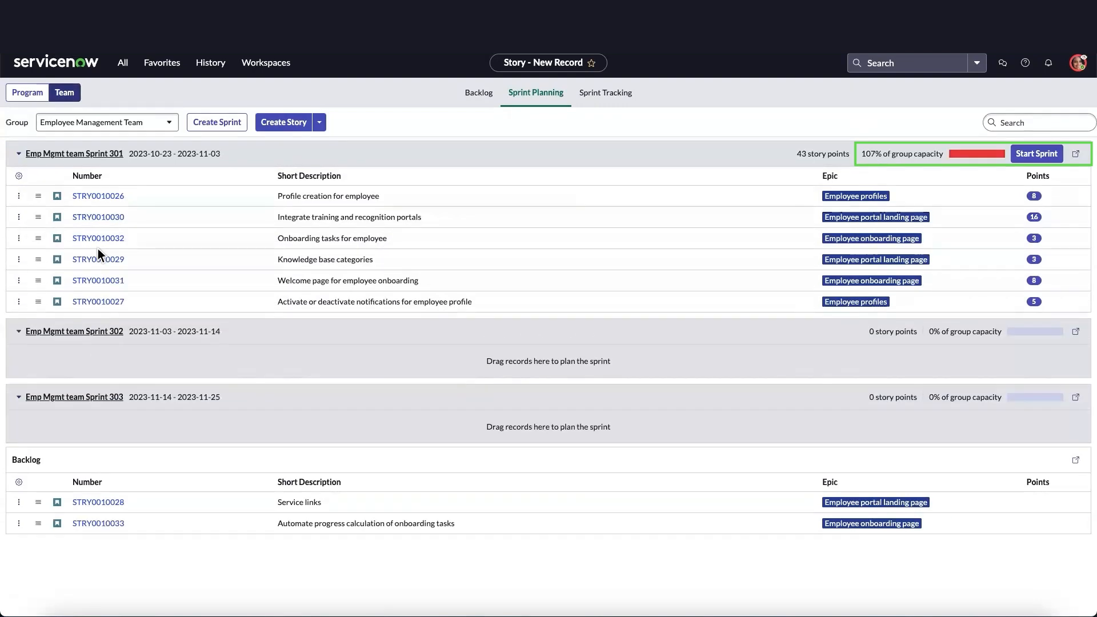
pyautogui.moveTo(100, 231)
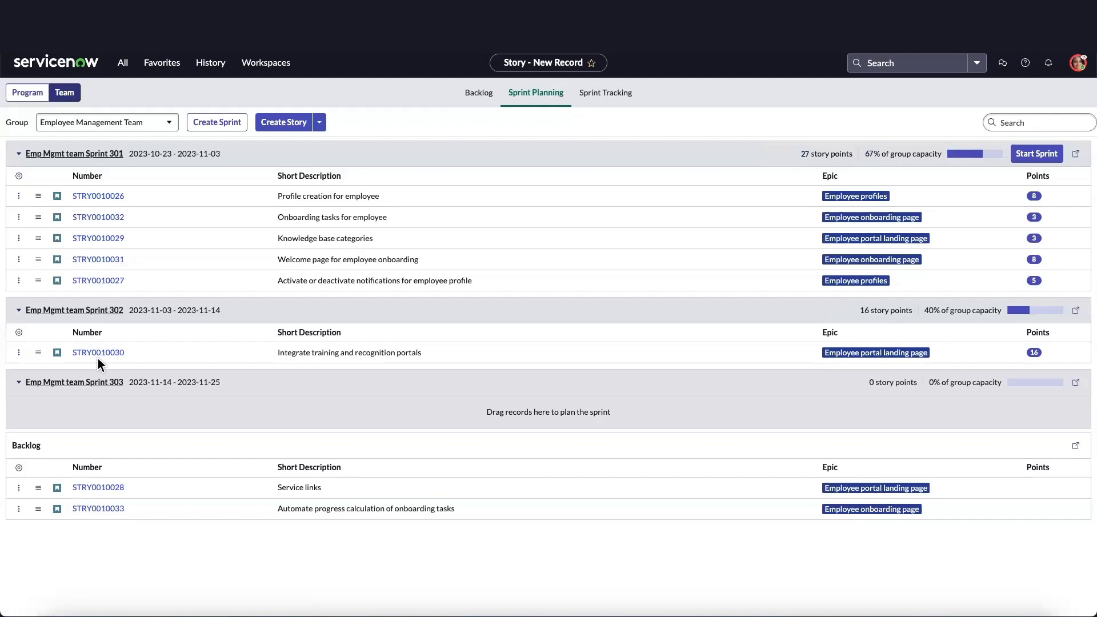
# Step: Start Sprint 301, move Knowledge base categories to Complete, and complete the sprint
pyautogui.click(605, 93)
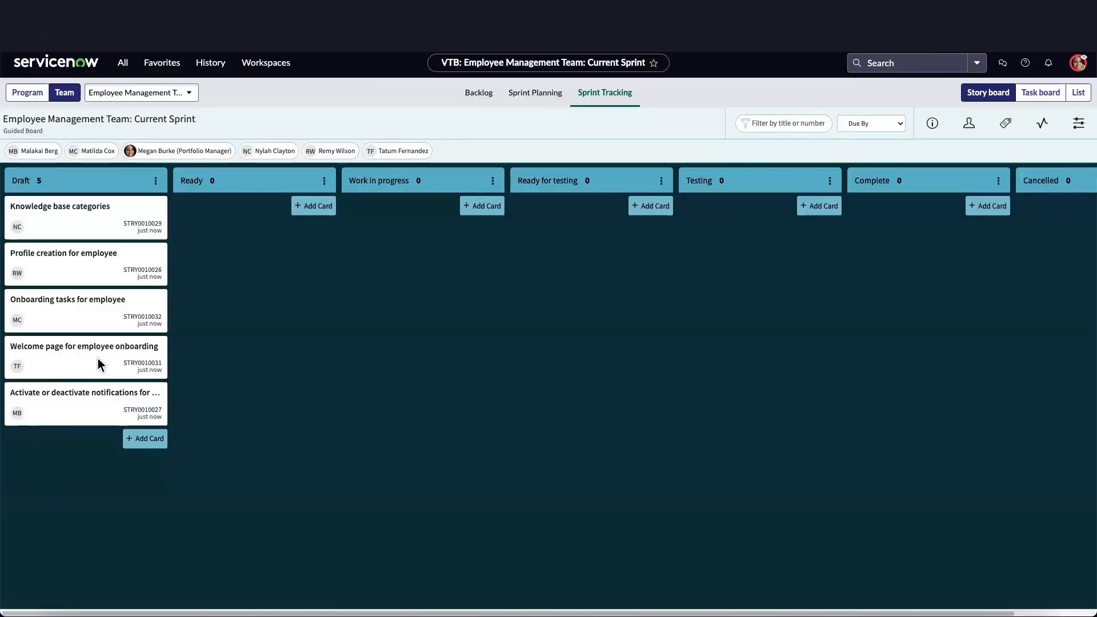
pyautogui.moveTo(84, 217); pyautogui.dragTo(420, 217)
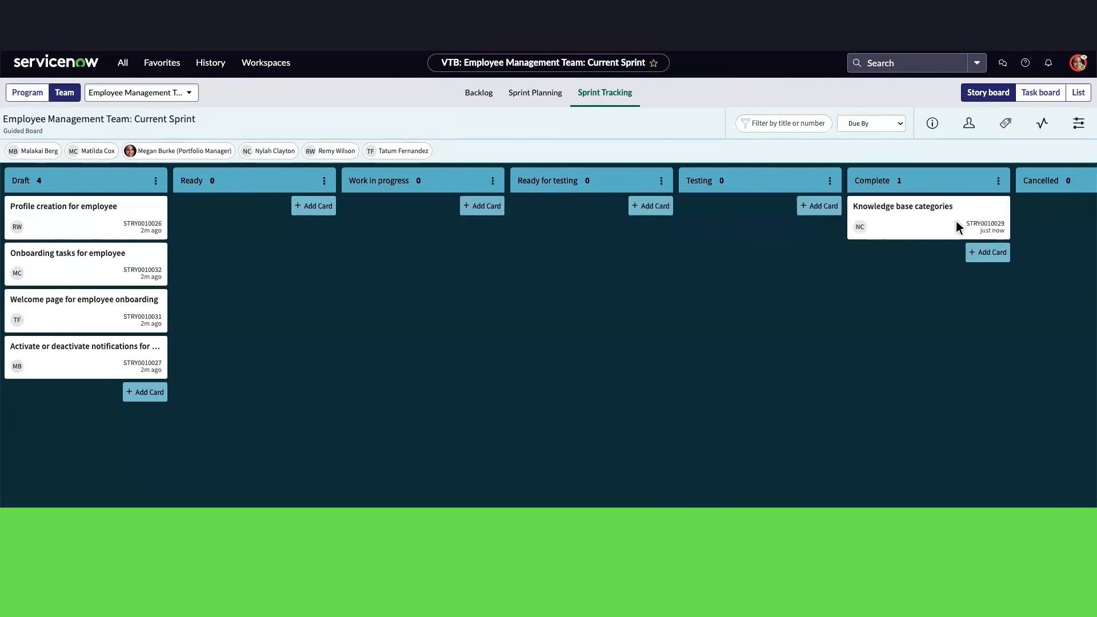
pyautogui.click(534, 92)
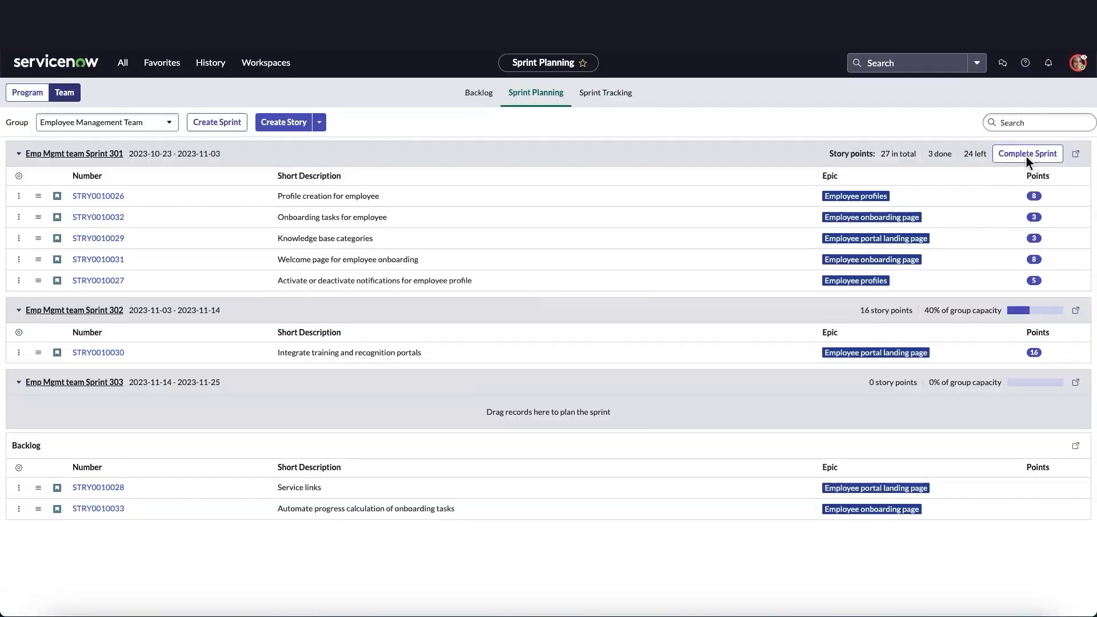
pyautogui.click(1027, 153)
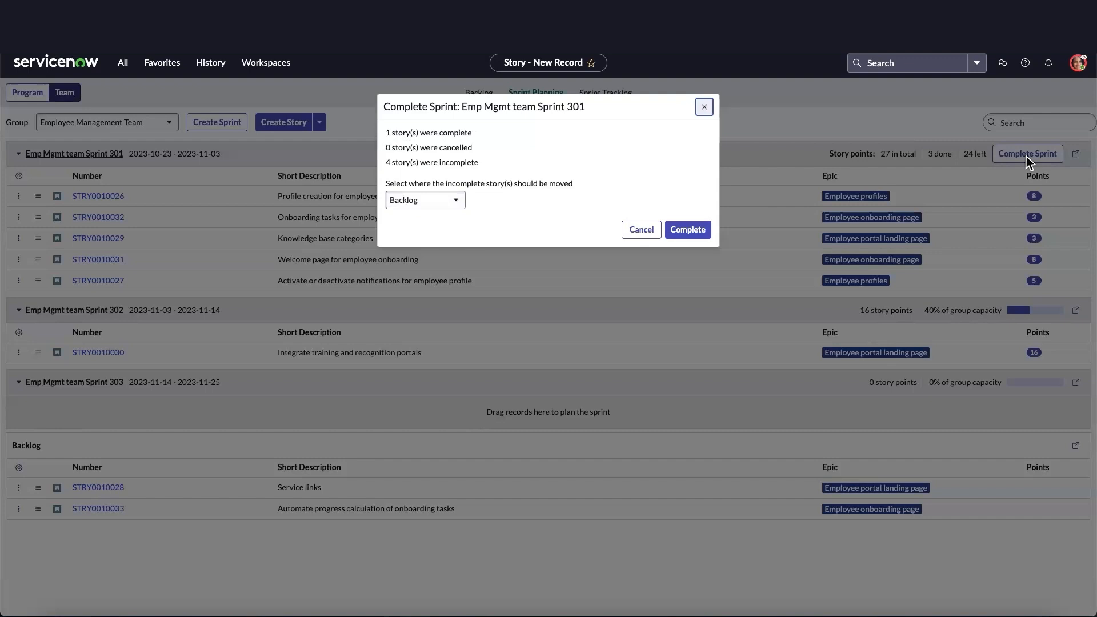